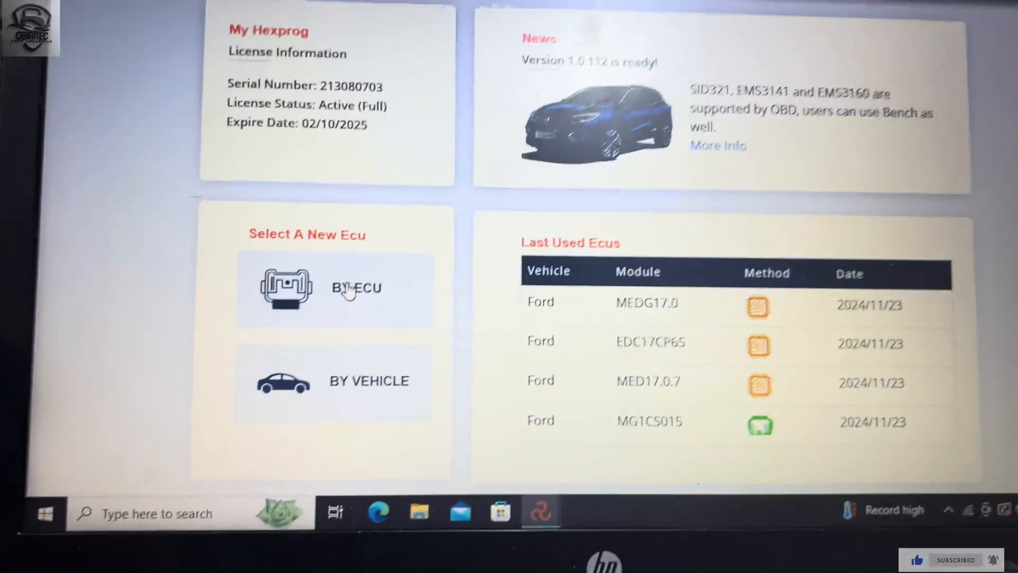
- Choose to select a new ECU by its module type
click(355, 287)
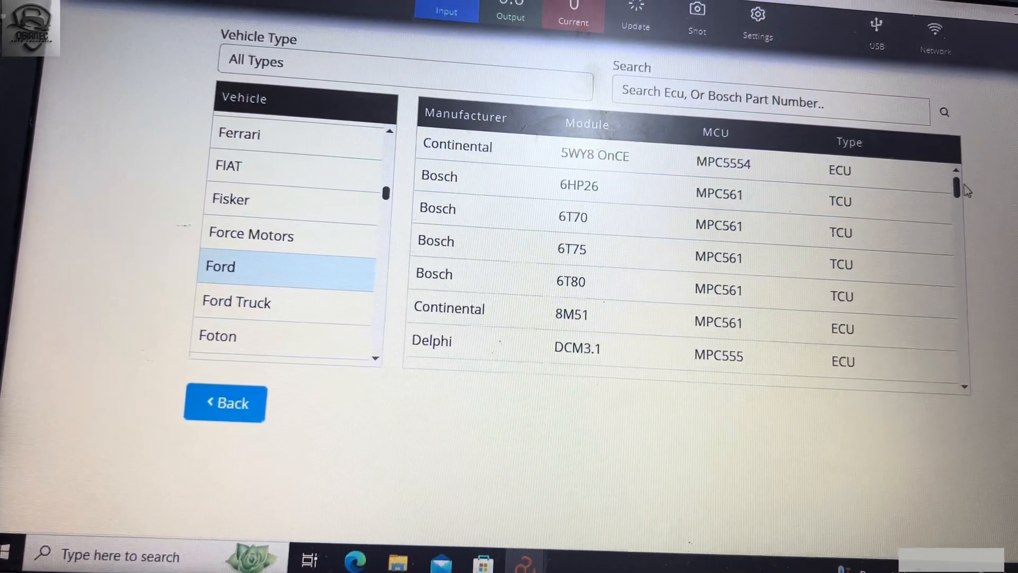
- Scroll the Ford module list down to the Bosch MED17 and MEDG17 entries
scroll(down, 3)
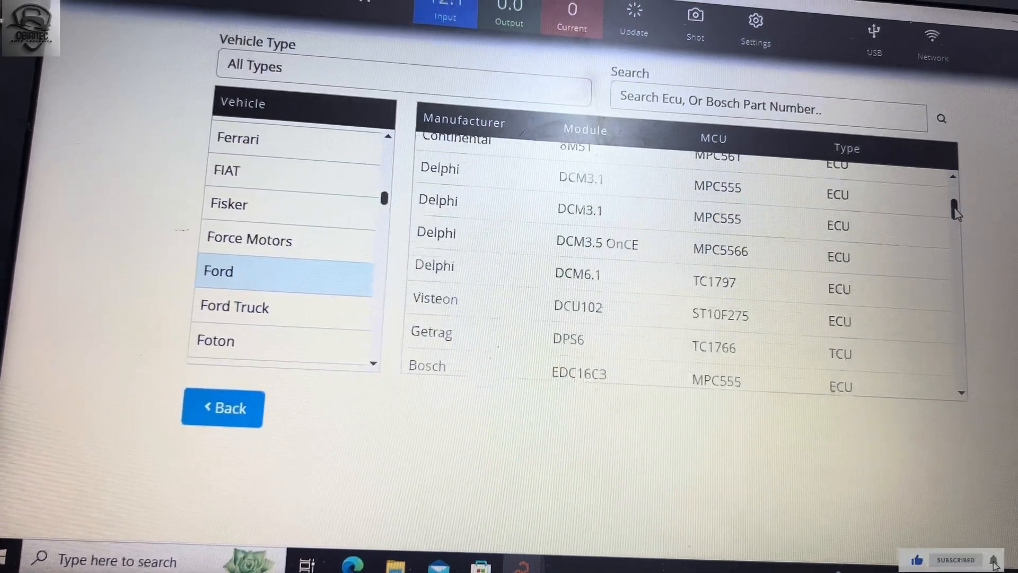
scroll(down, 3)
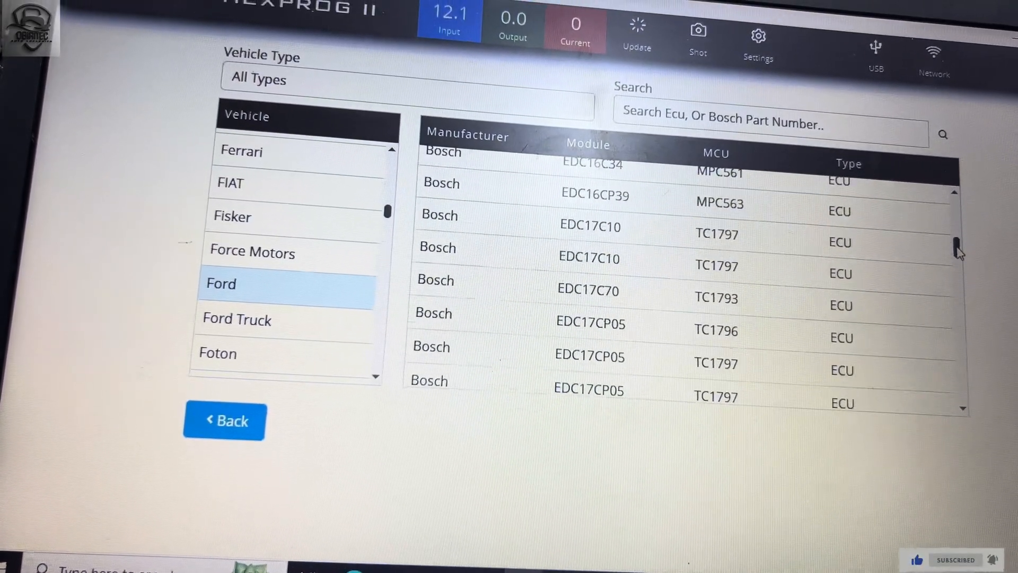
scroll(down, 3)
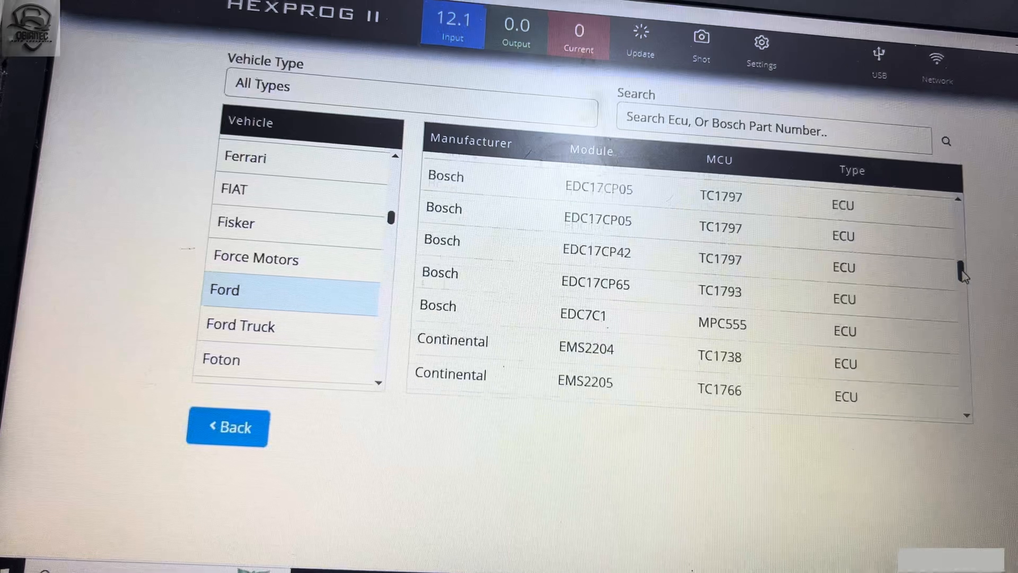
scroll(down, 3)
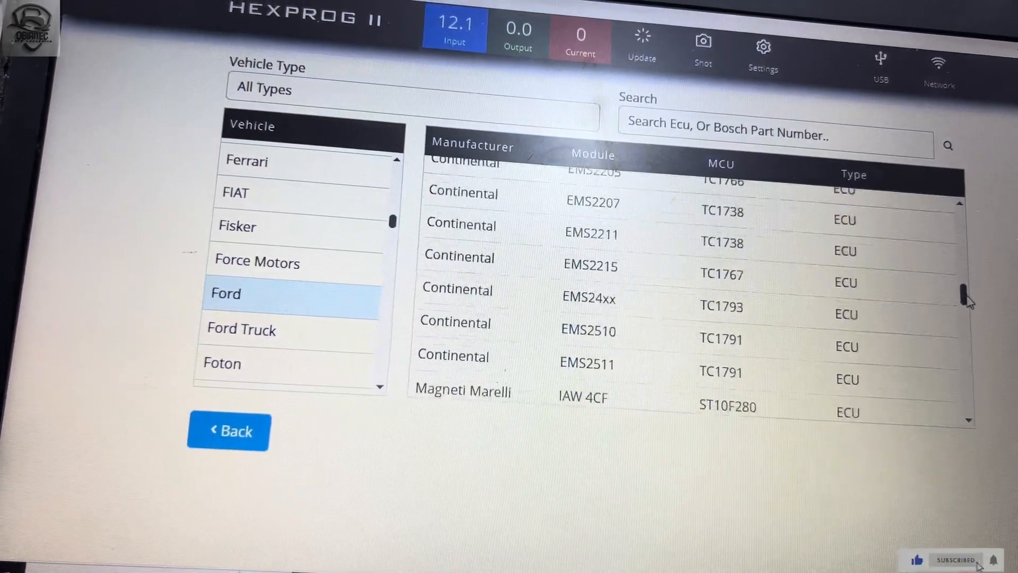
scroll(down, 3)
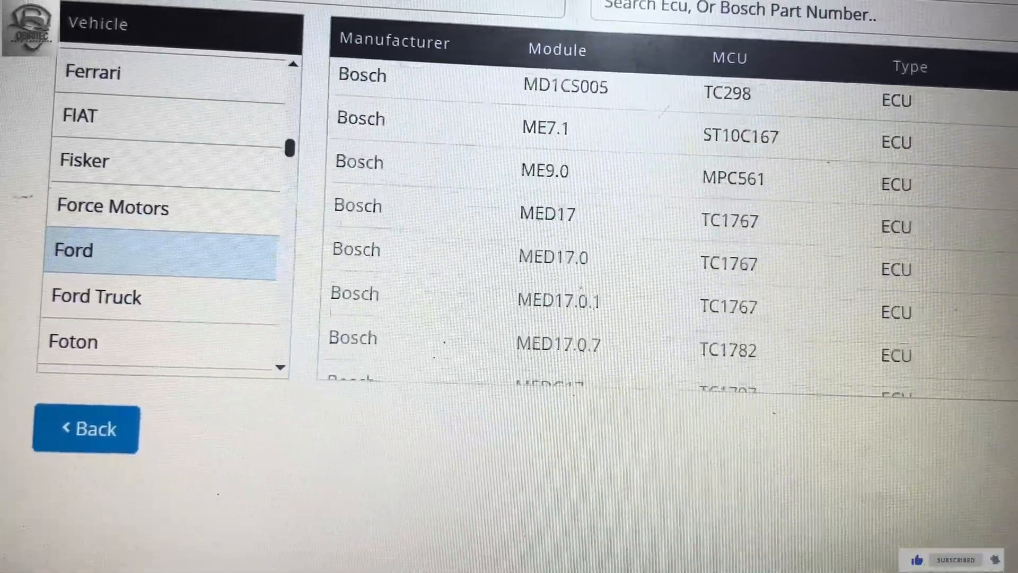
scroll(down, 3)
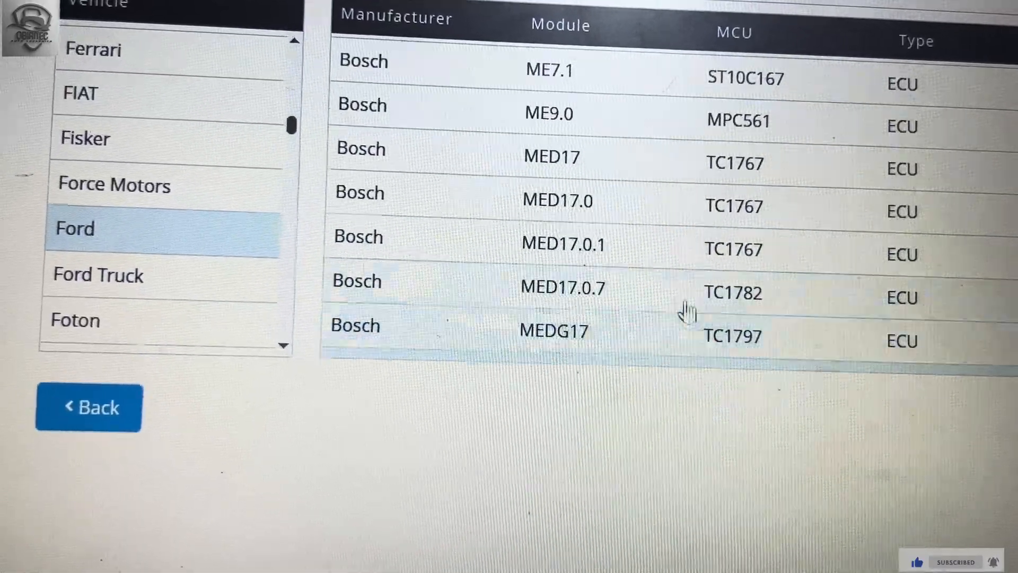
- Select the Bosch MED17.0 (TC1767) module and set the connection to Boot Mode
click(557, 200)
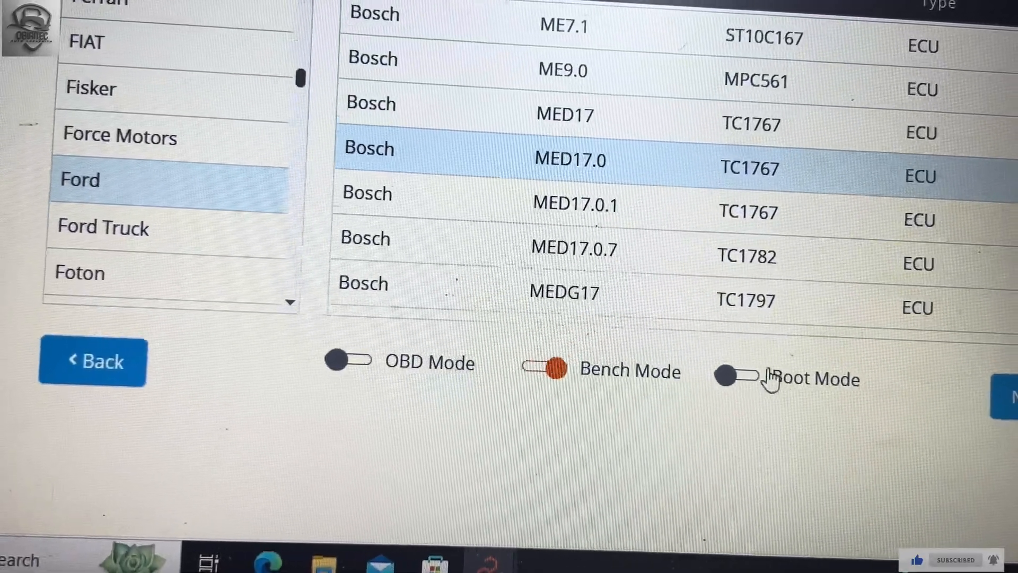
click(734, 376)
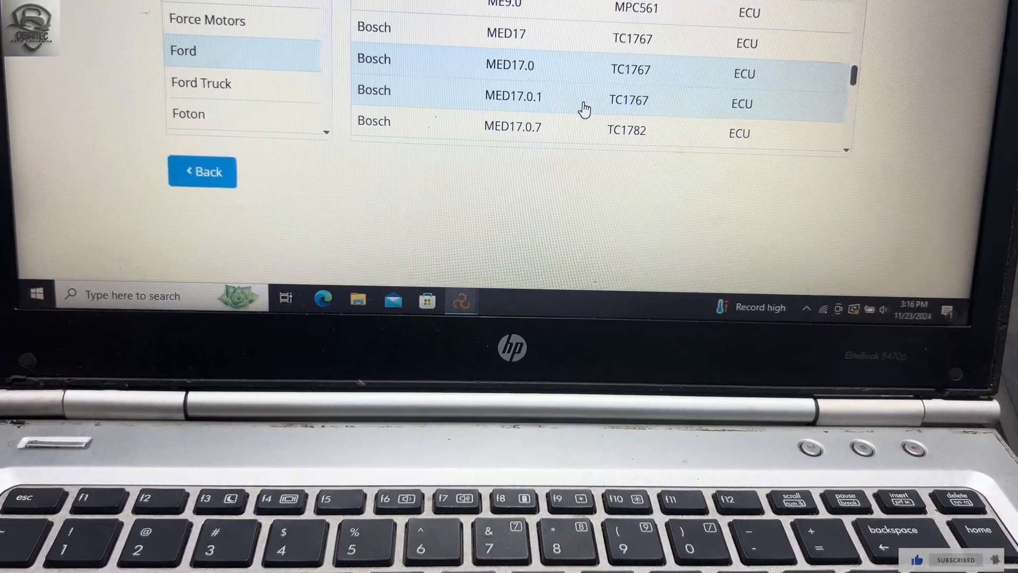
- Select Bosch MED17.0.1 in Boot Mode and proceed to its wiring guide
click(513, 95)
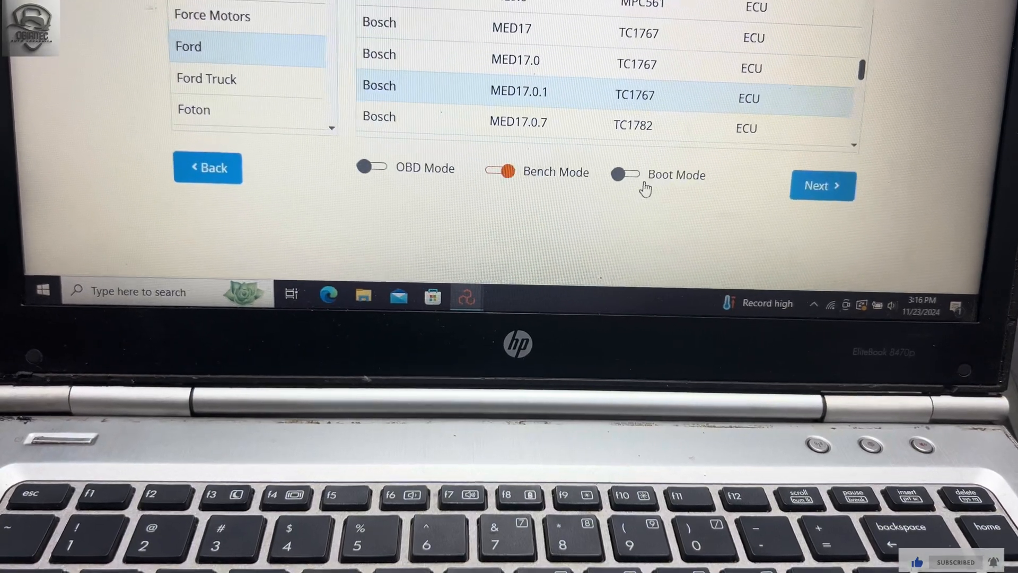
click(624, 173)
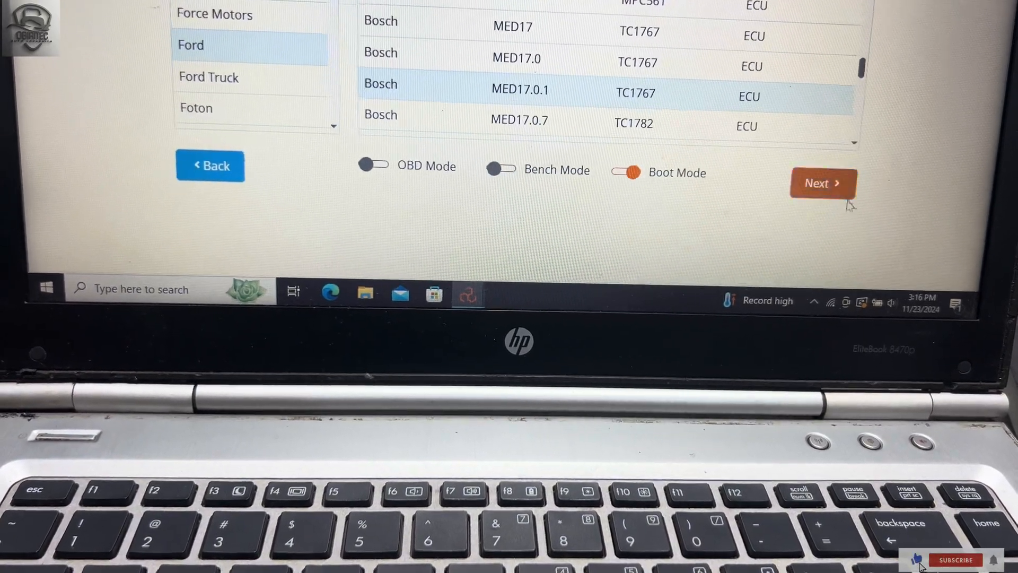
click(823, 182)
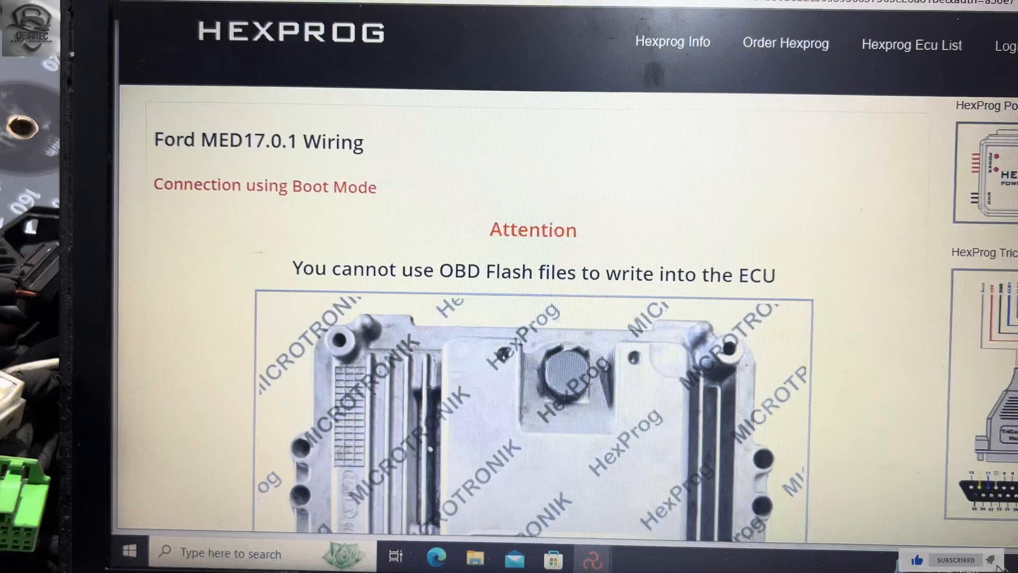
- Scroll the MED17.0.1 wiring guide down to the pin descriptions and internal wiring
scroll(down, 3)
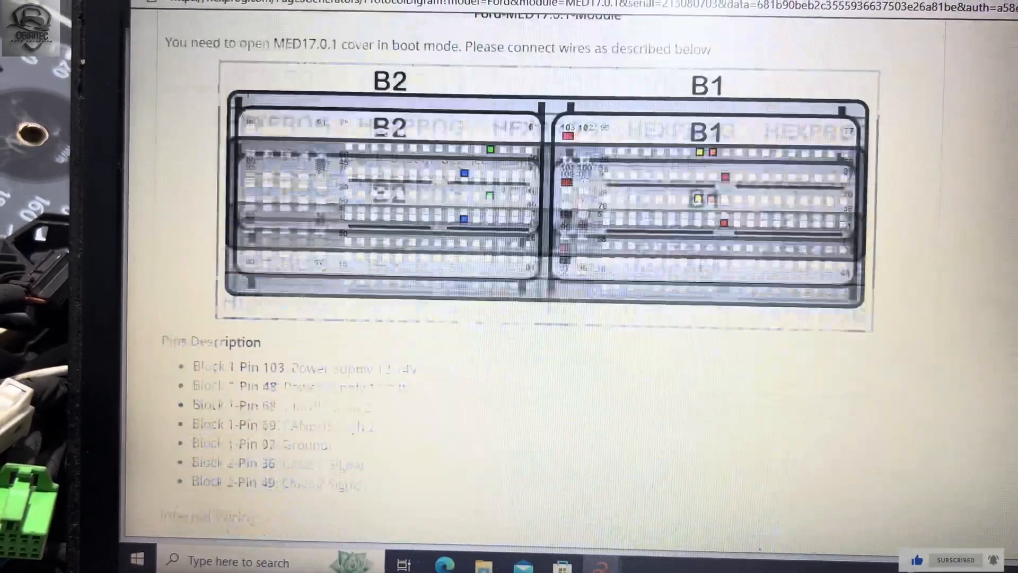
scroll(down, 3)
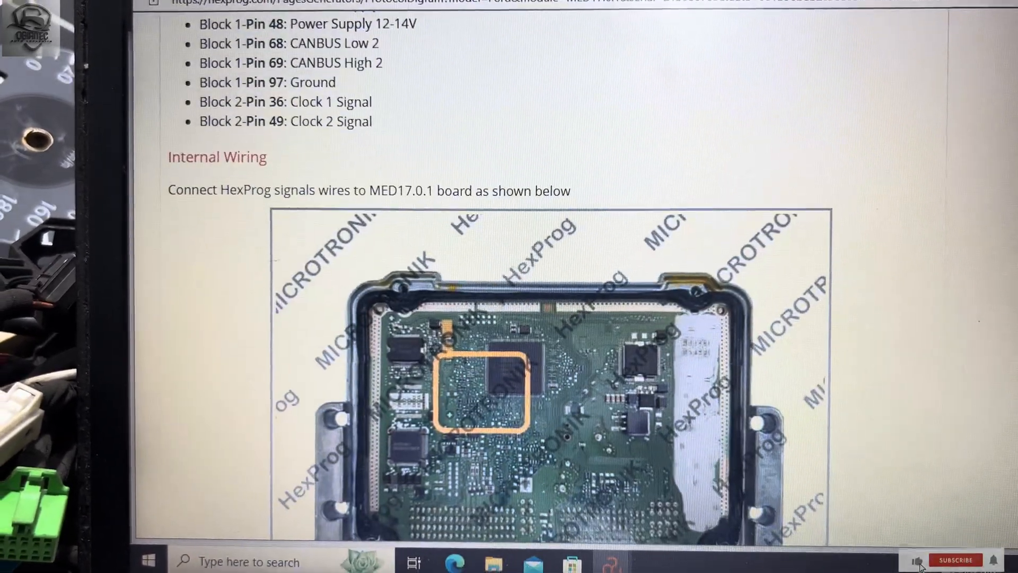
scroll(down, 3)
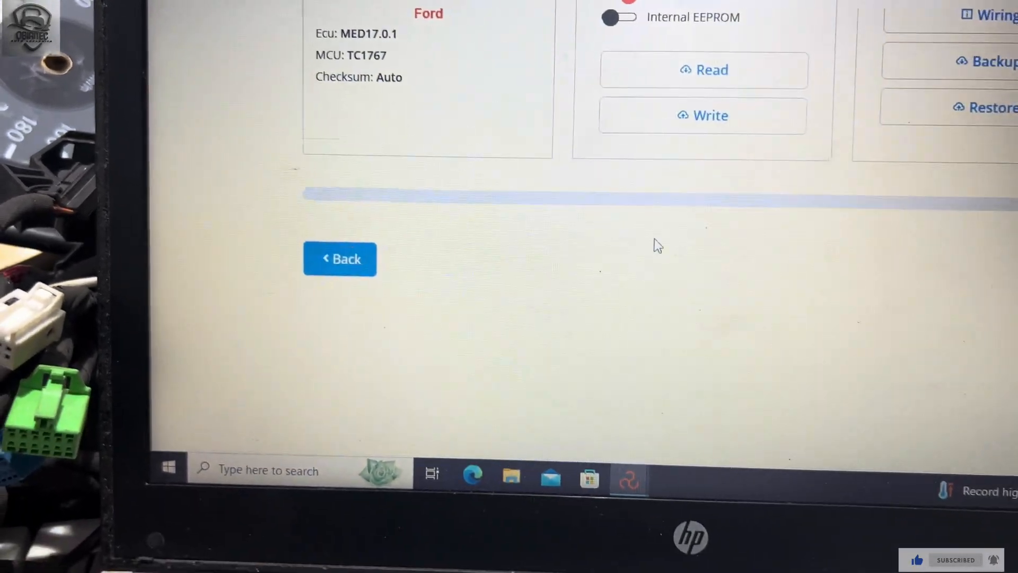
- Return to the module list and choose Bosch MEDG17.0 (TC1797) with Boot Mode enabled
click(339, 259)
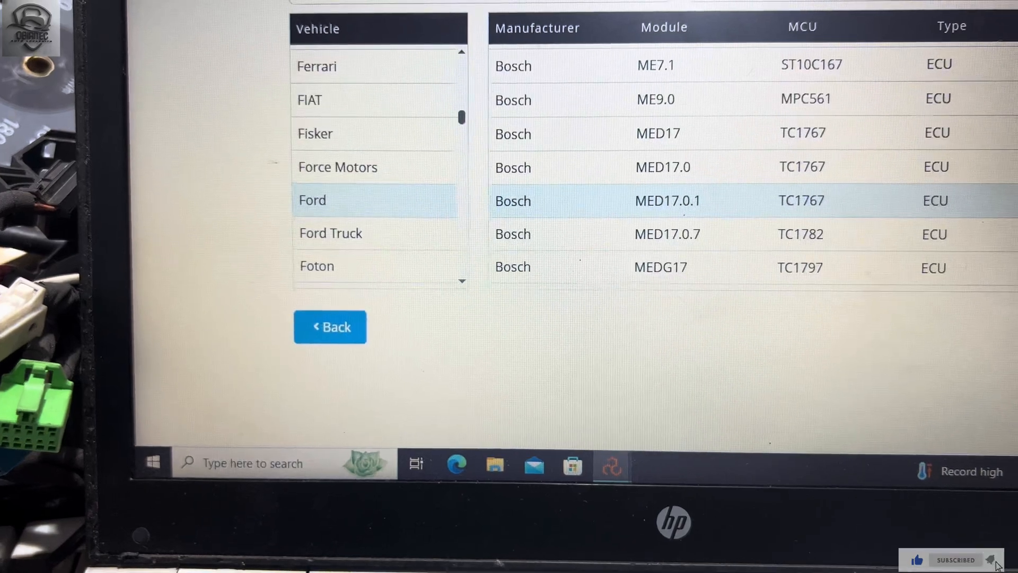
scroll(down, 3)
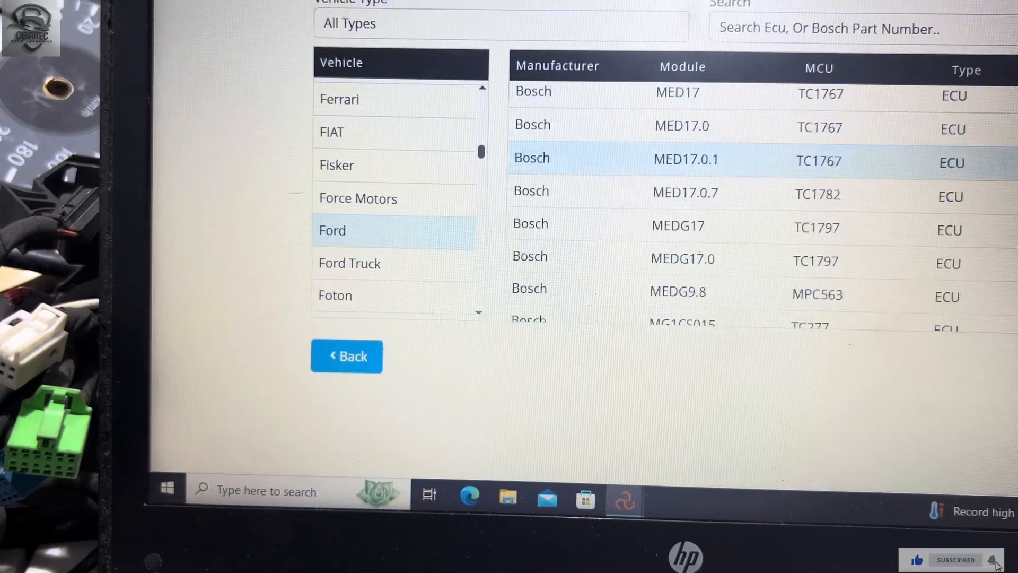
scroll(up, 3)
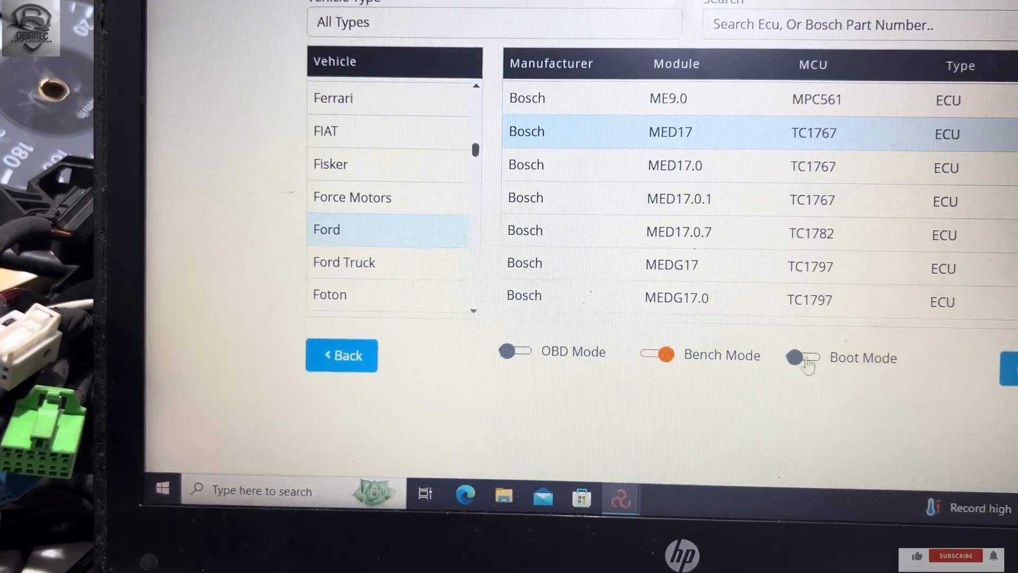
click(802, 358)
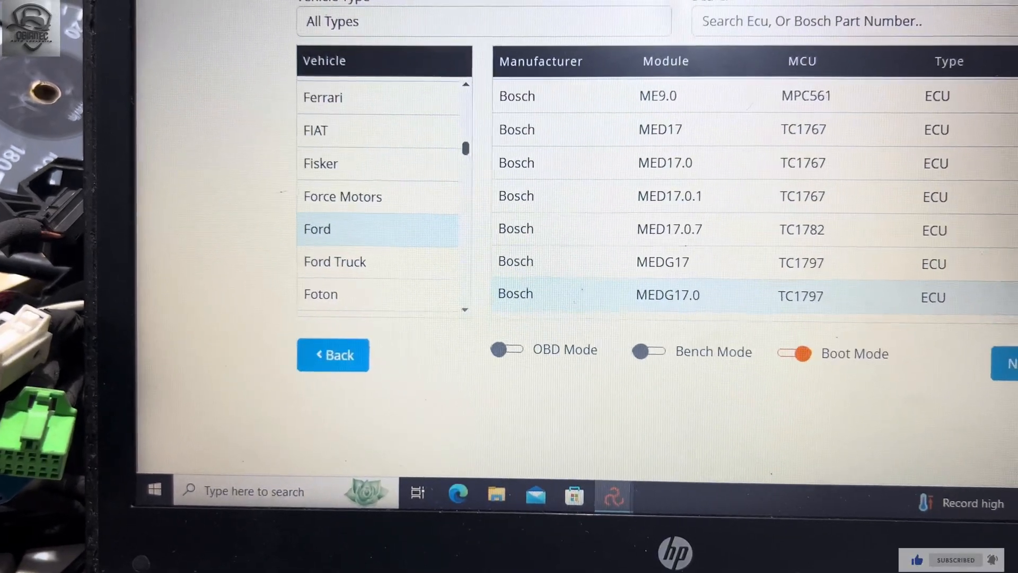
scroll(down, 3)
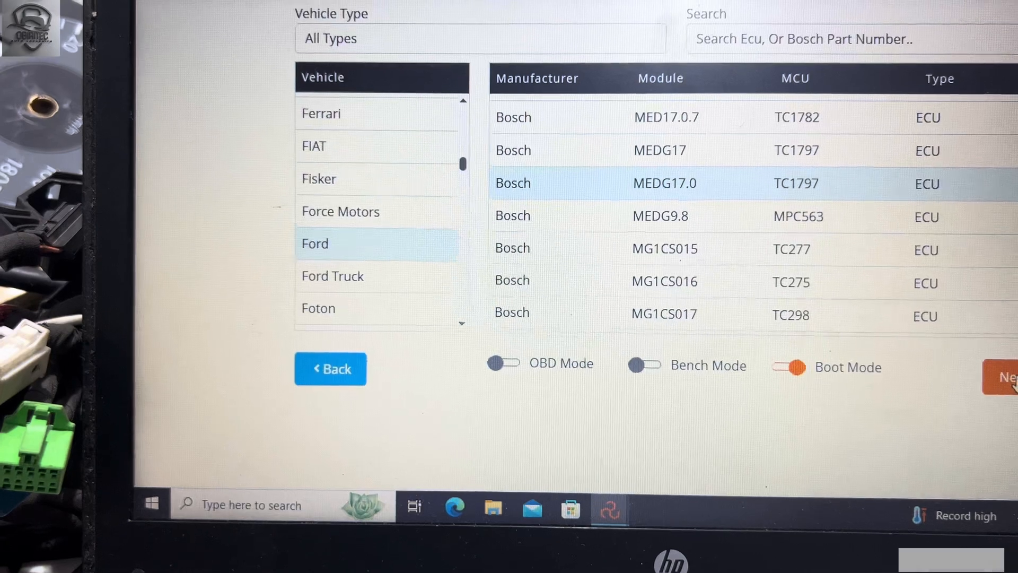
- Proceed with the MEDG17.0 boot-mode ECU and bring up its wiring guide
click(1009, 377)
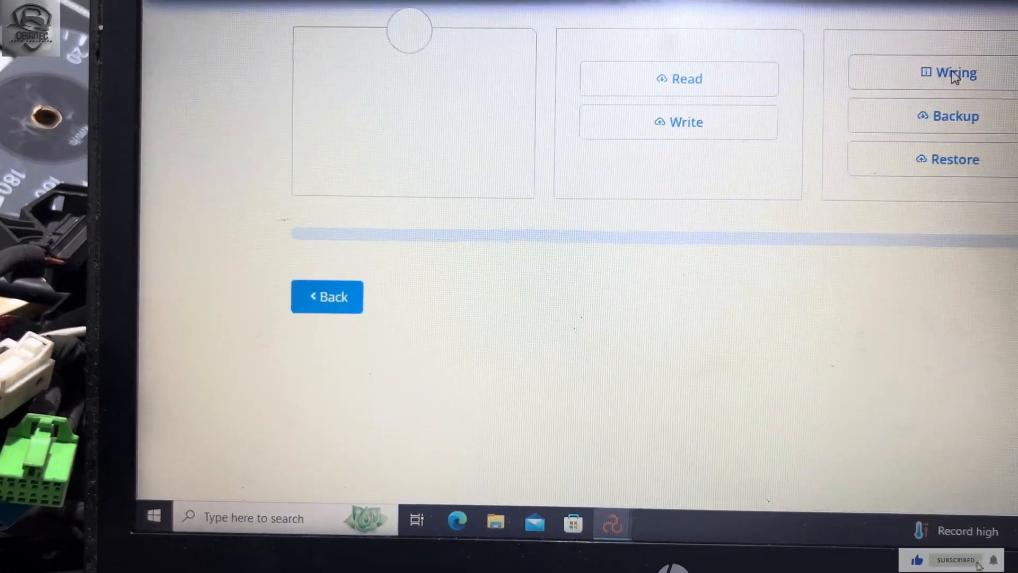
click(956, 73)
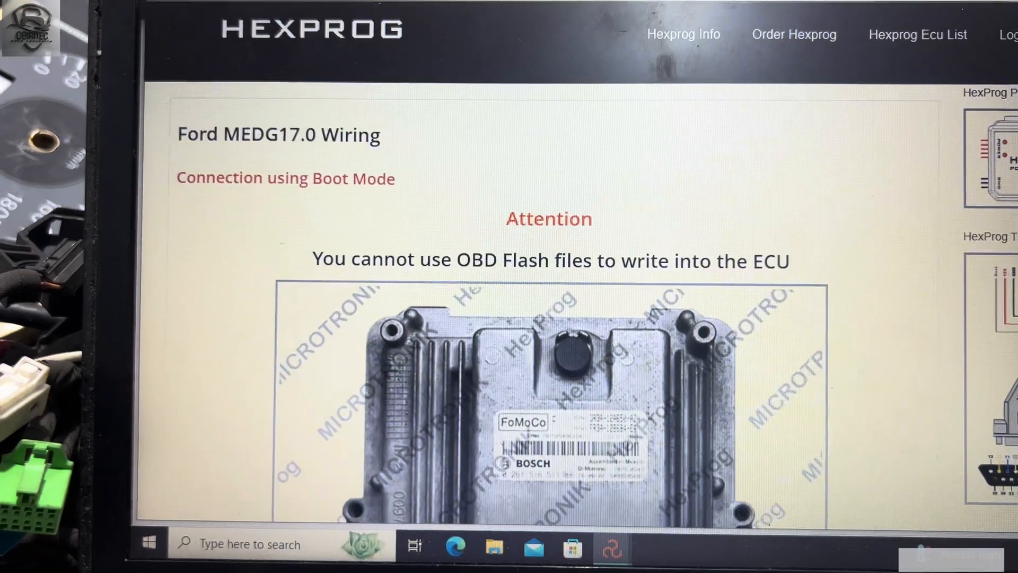
- Scroll the MEDG17.0 wiring page to the B1/B2 connector diagram and pin descriptions
scroll(down, 3)
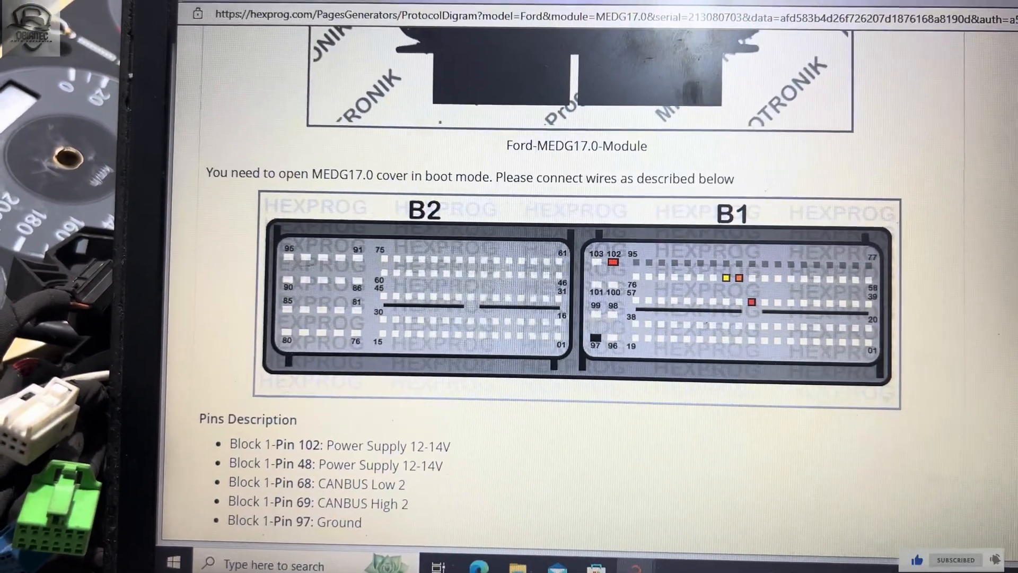
scroll(down, 3)
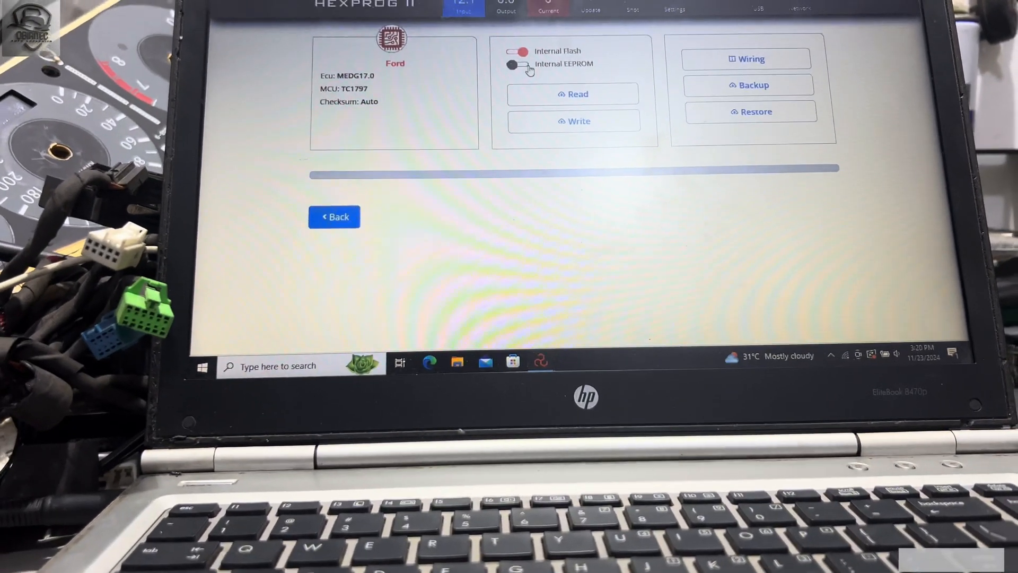
- Choose Internal EEPROM as the memory and start reading it from the MEDG17.0
click(514, 65)
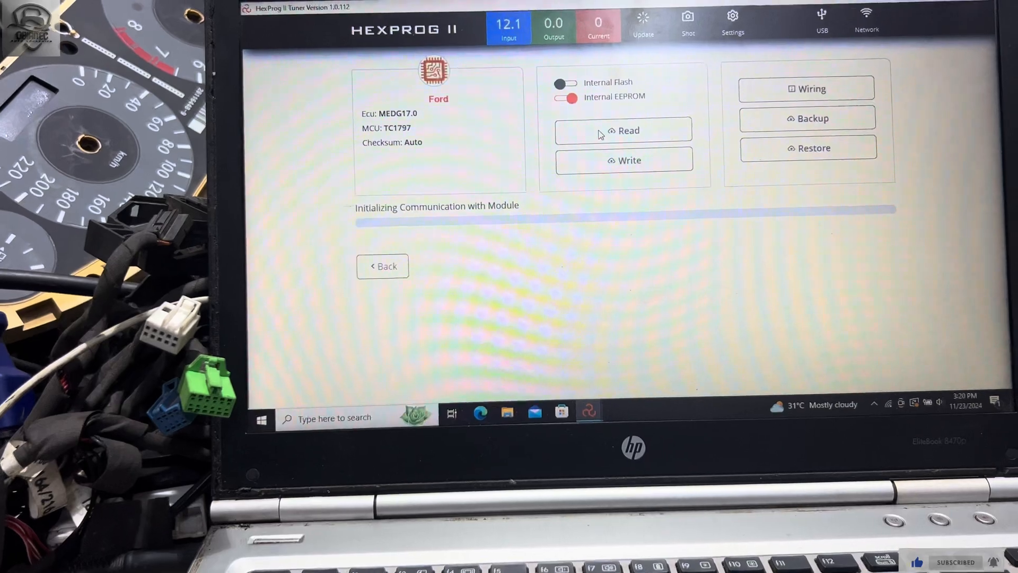
click(623, 130)
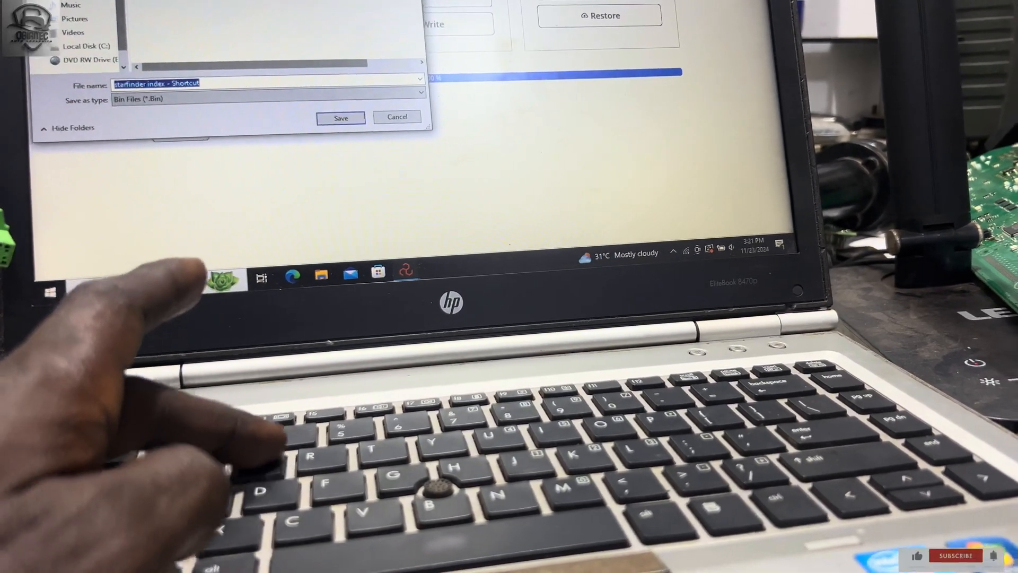
- Save the EEPROM read as a .bin file named 'eepromm'
text(eepr)
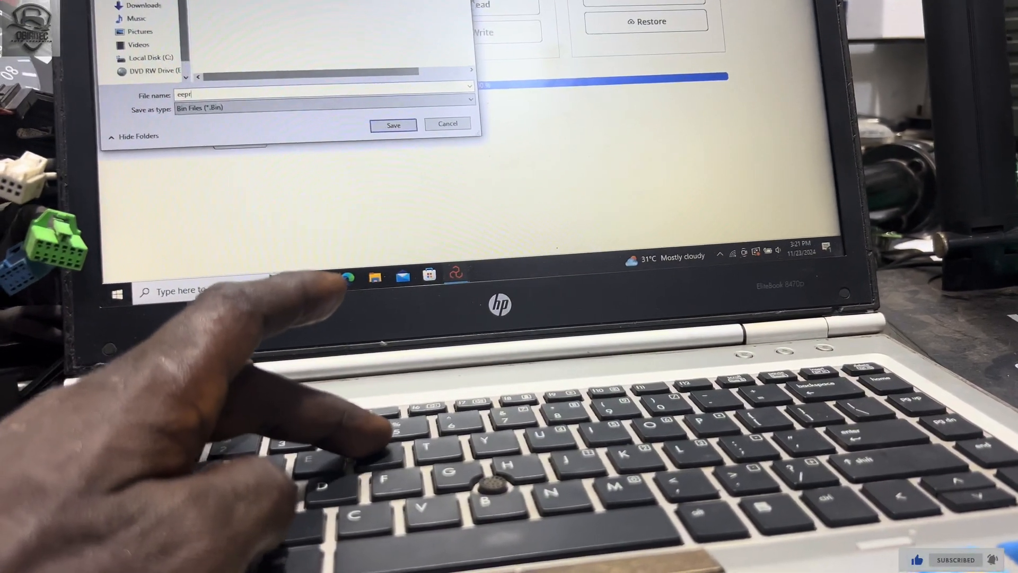
text(omm)
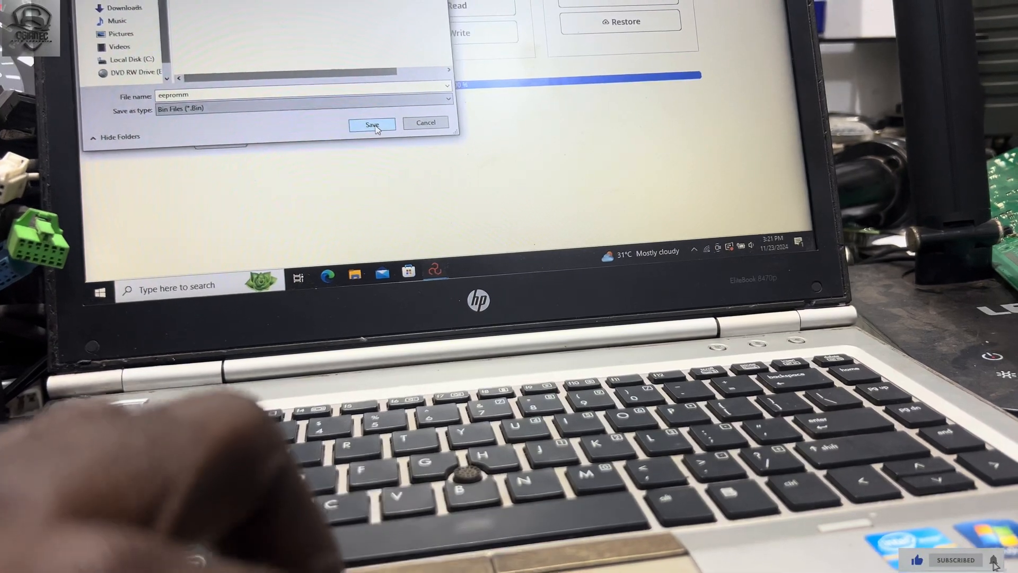
click(372, 124)
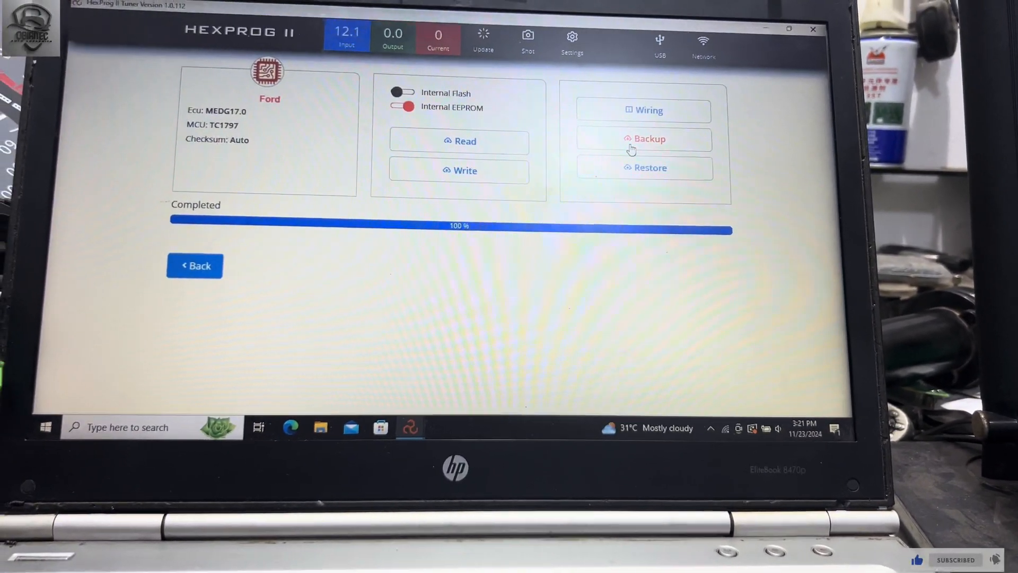
- Run a full Backup, reading the MEDG17.0 INT-FLASH and INT-EEPROM sectors to 100%
click(644, 138)
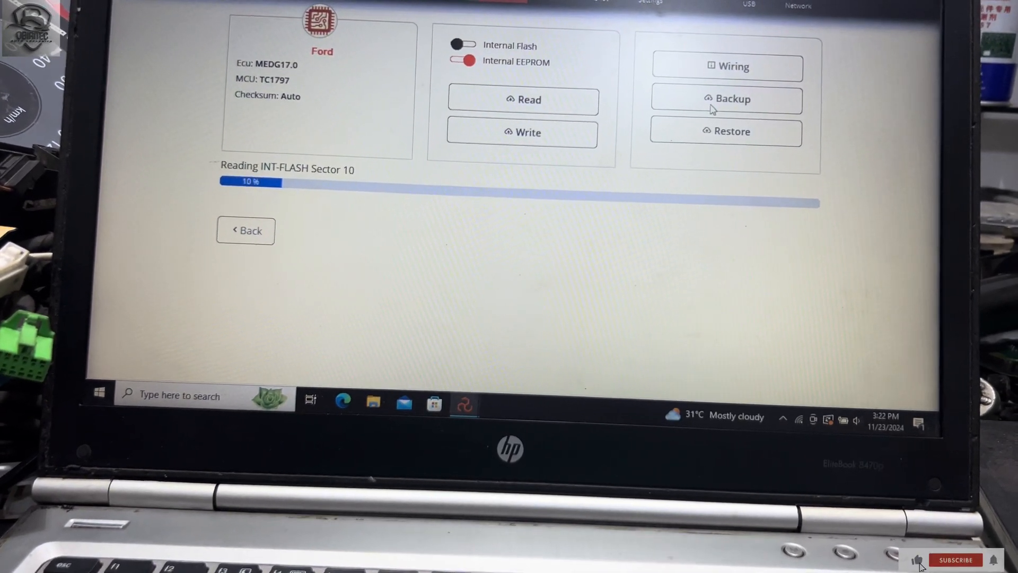
click(955, 560)
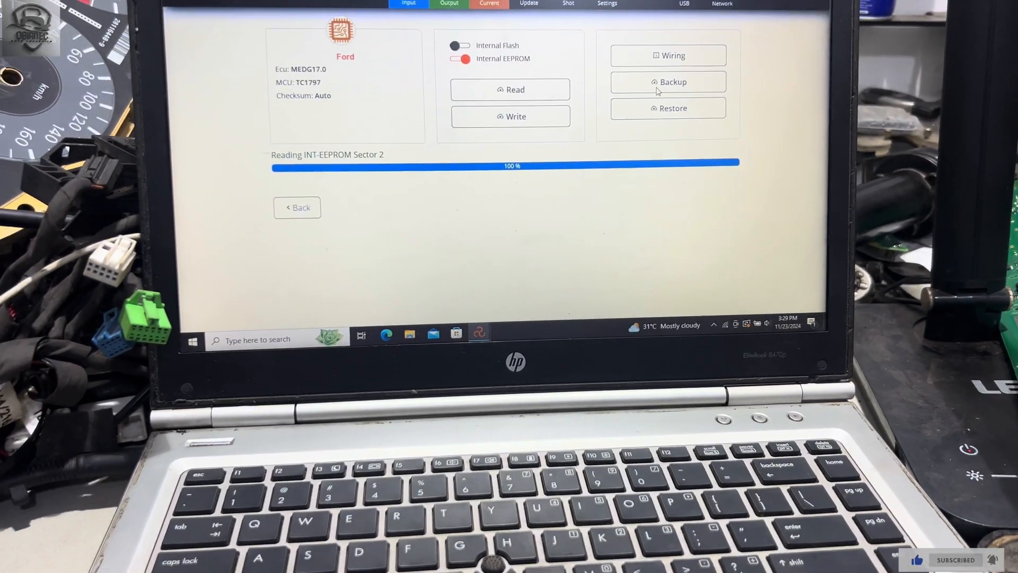
click(668, 82)
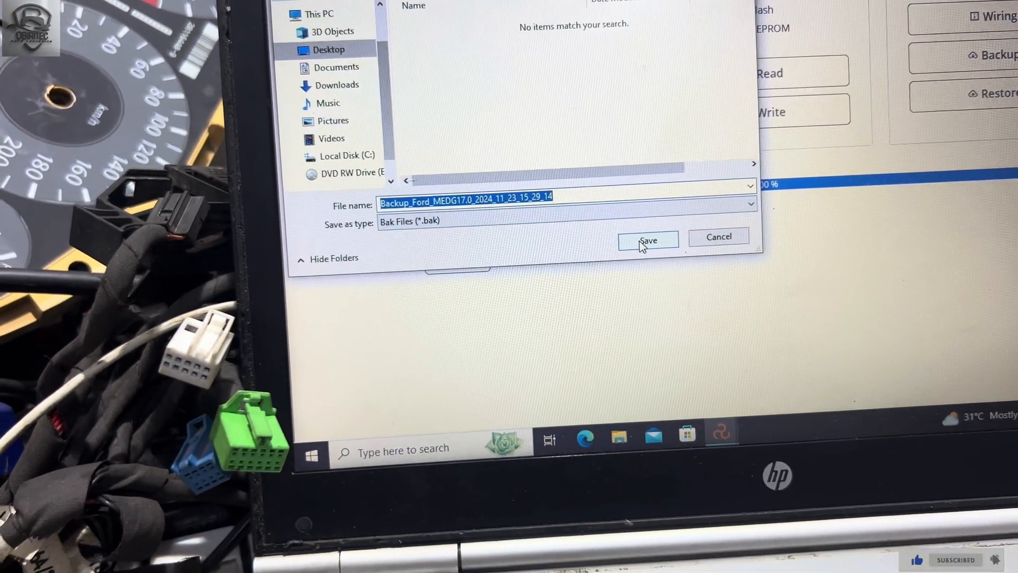
- Save the backup as Backup_Ford_MEDG17.0_2024_11_23_15_29_14.bak with Bak Files type
click(647, 237)
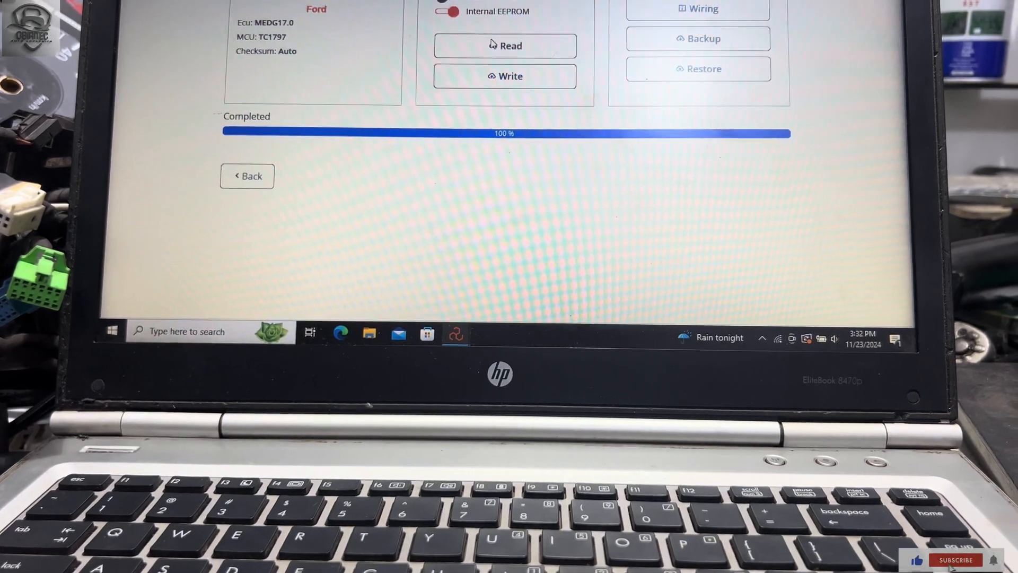
- Save the completed INTERNAL-EEPROM read as a Bin file in the FORD F150 folder
click(505, 44)
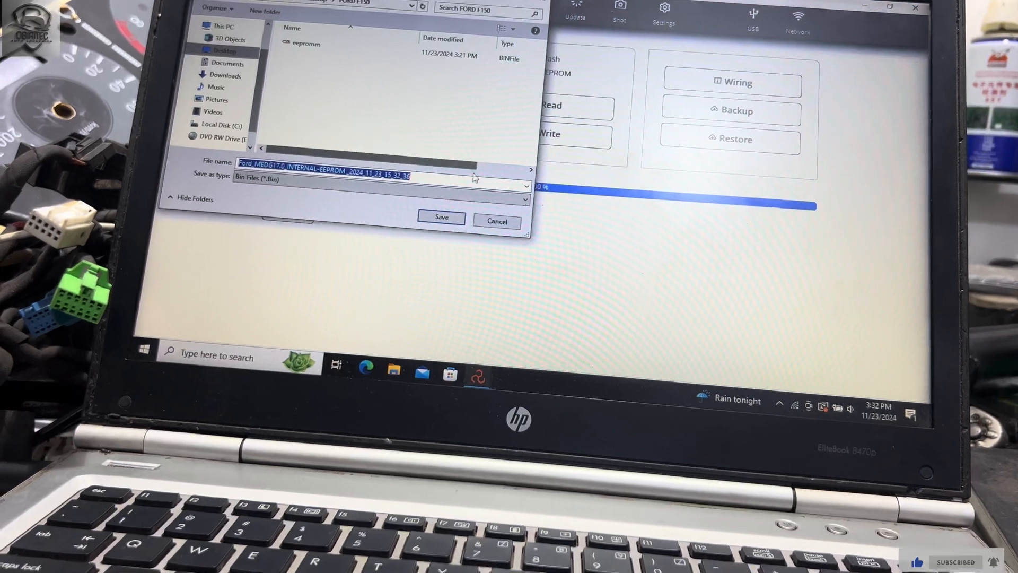
click(440, 217)
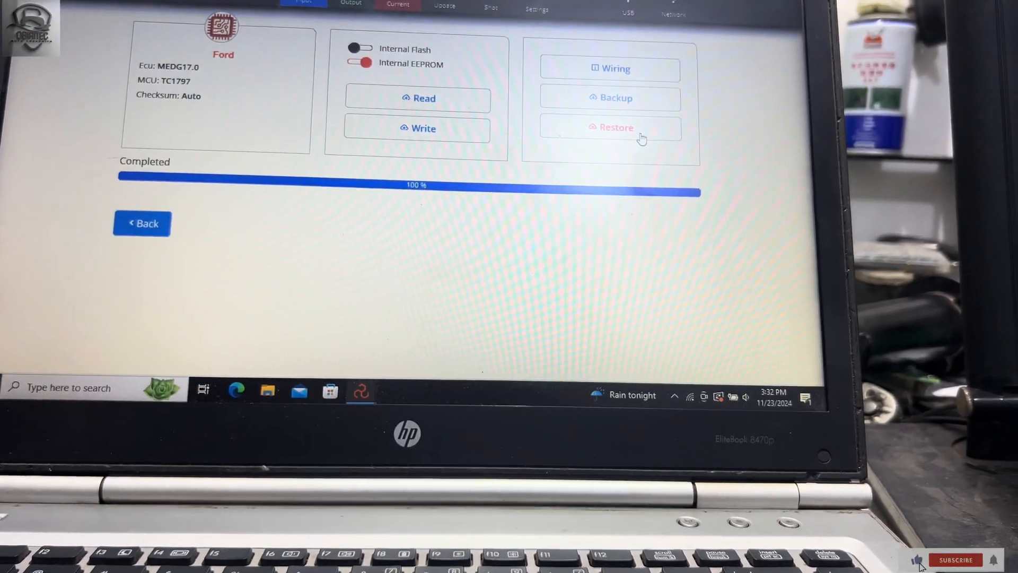
- Restore the Backup_Ford_MEDG17.0 .bak file onto the ECU, starting module communication
click(616, 126)
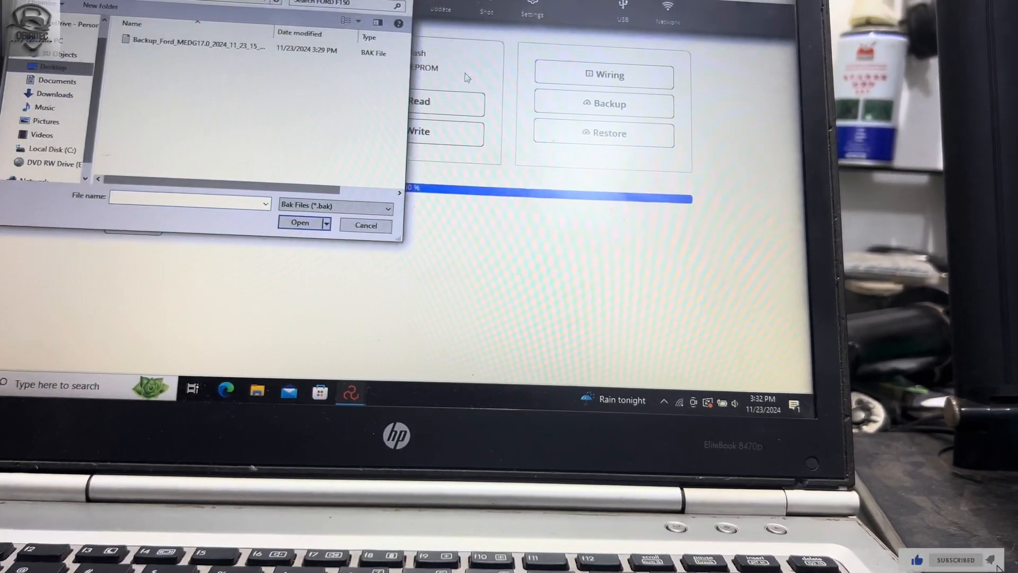
click(196, 46)
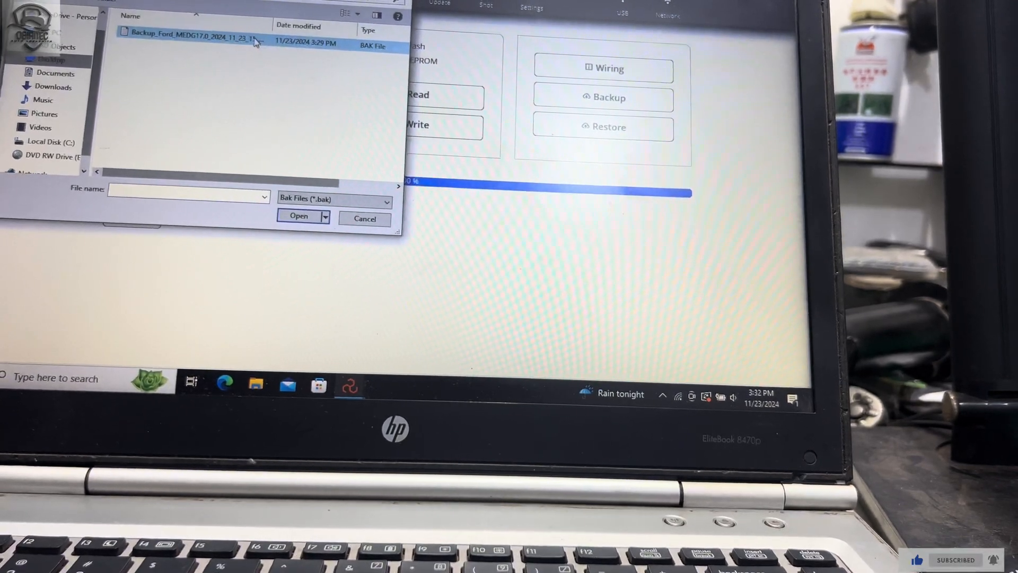
click(196, 36)
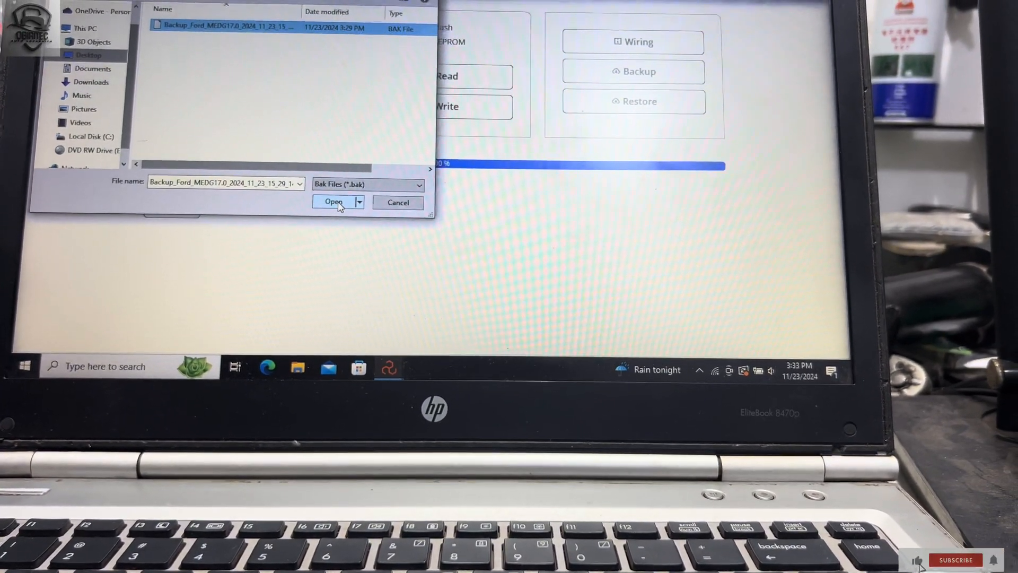
click(334, 202)
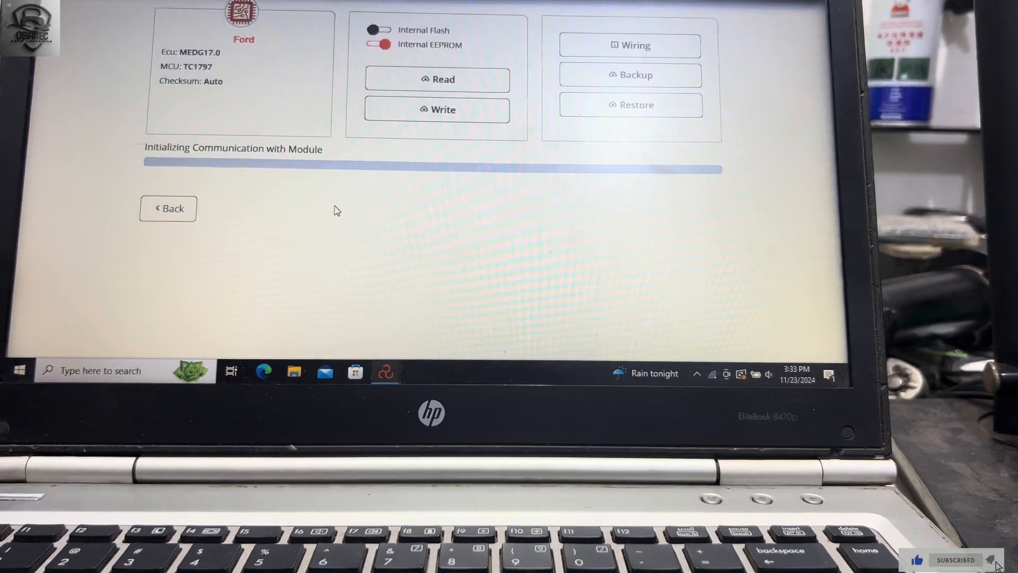